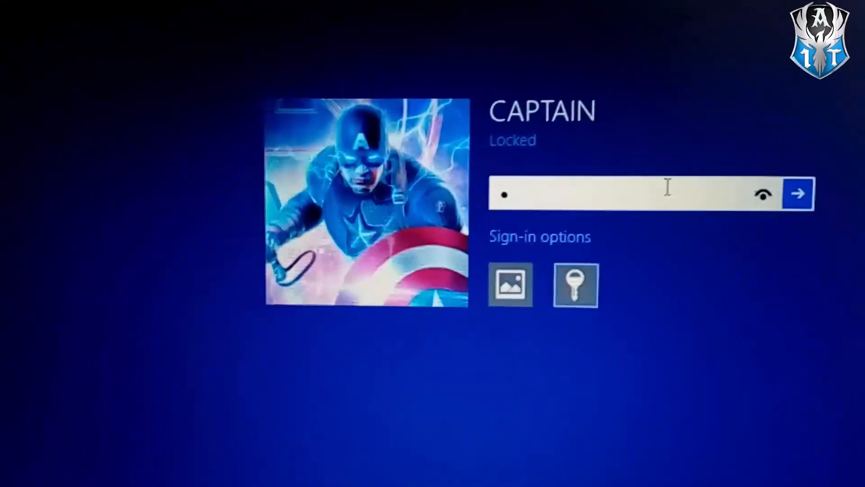
Step: Boot the USB installer via the Novo Boot Menu and GRUB4DOS Windows NT6 Setup entry
{"action": "type", "text": "••"}
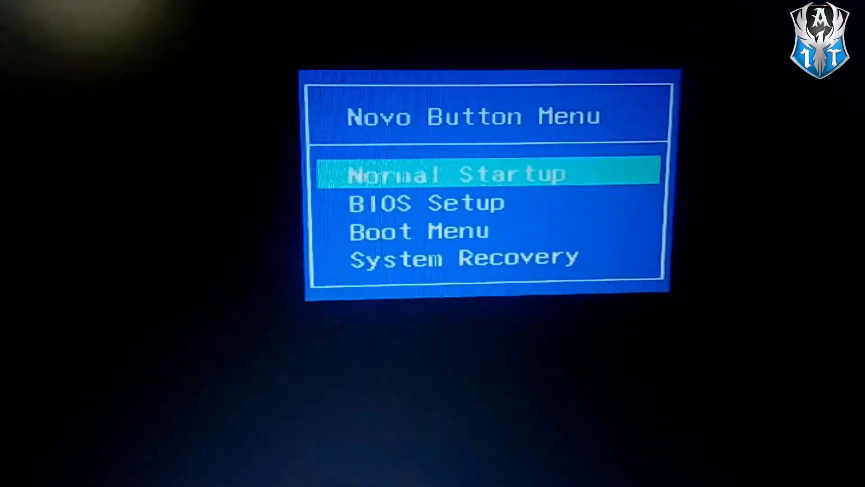
{"action": "key", "text": "Down"}
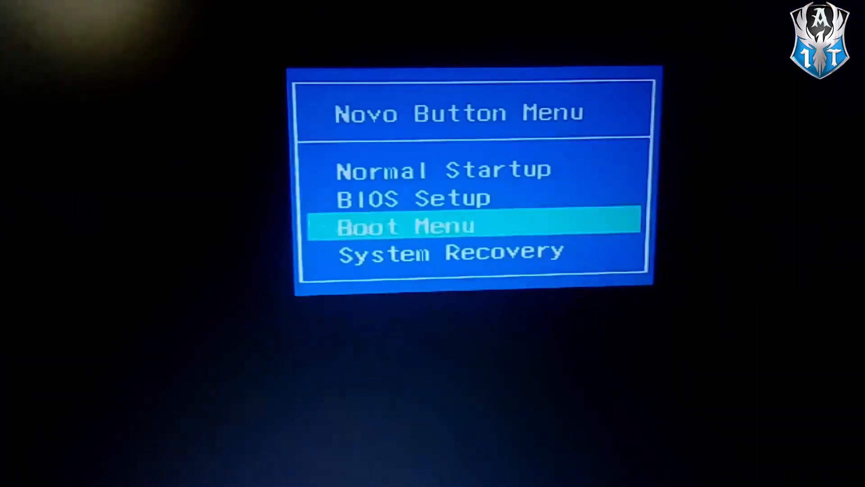
{"action": "key", "text": "Enter"}
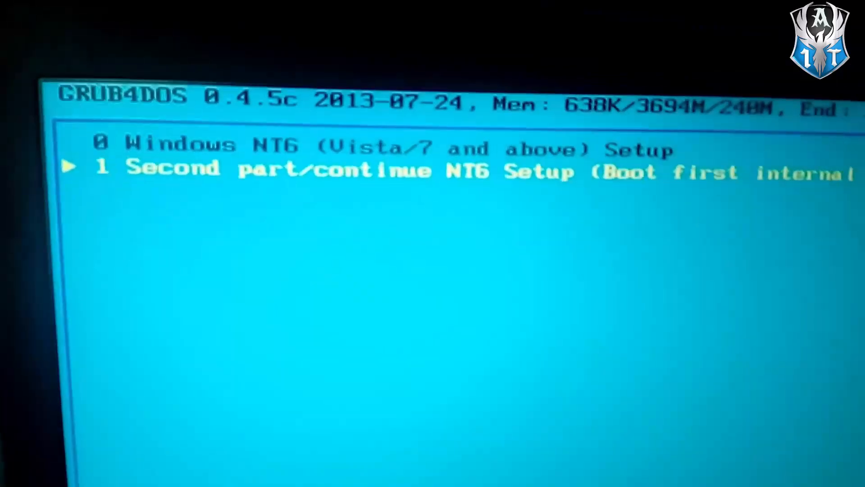
{"action": "key", "text": "up"}
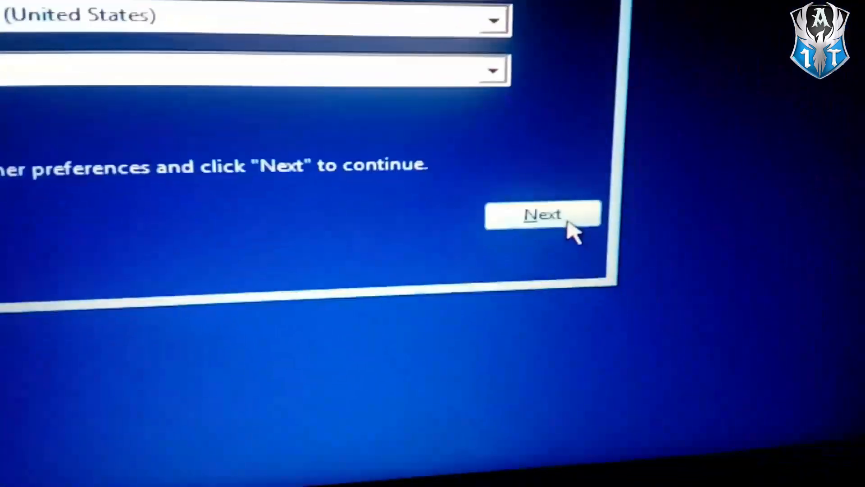
Step: Go past language preferences into Repair your computer and launch the recovery Command Prompt
{"action": "left_click", "coordinate": [543, 214]}
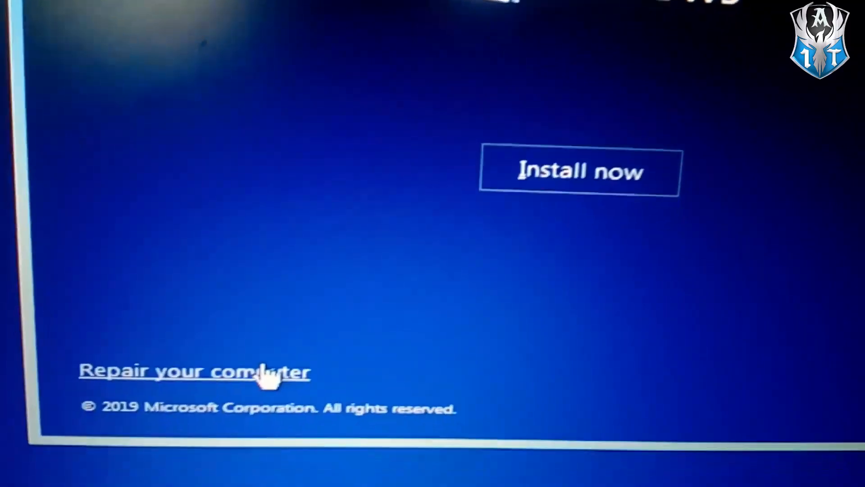
{"action": "left_click", "coordinate": [196, 370]}
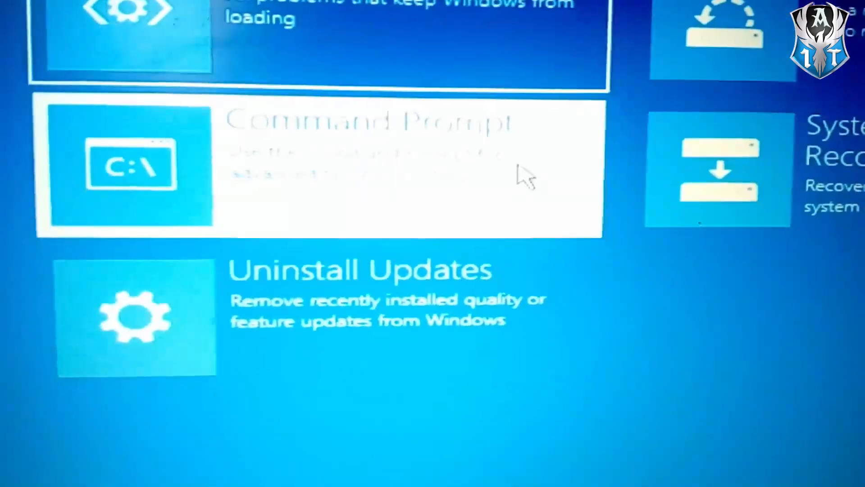
{"action": "left_click", "coordinate": [320, 166]}
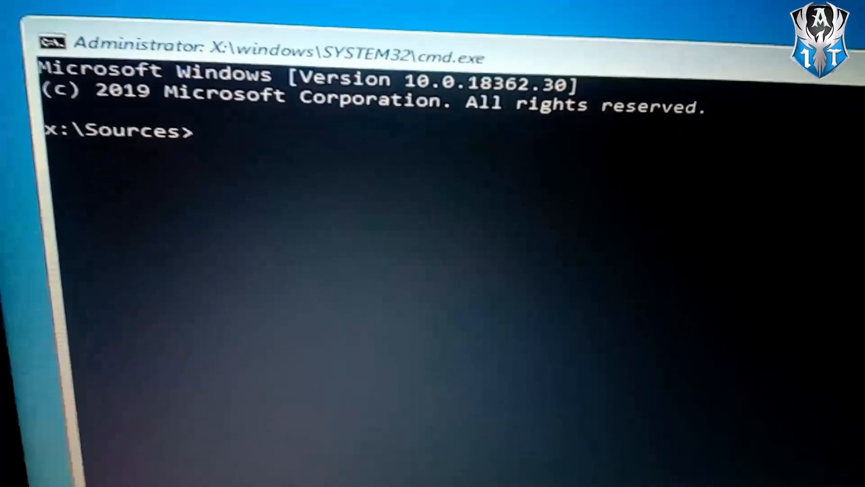
Step: Switch to drive C: and change into the Windows folder
{"action": "type", "text": "c"}
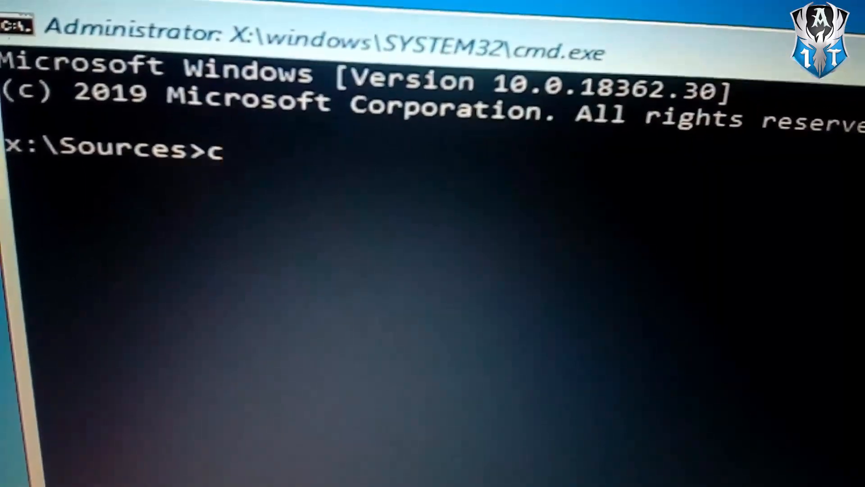
{"action": "type", "text": ":"}
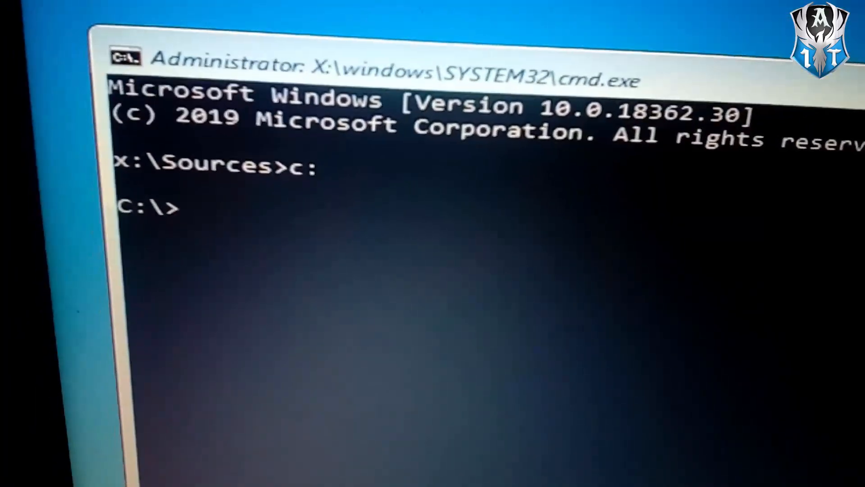
{"action": "type", "text": "c"}
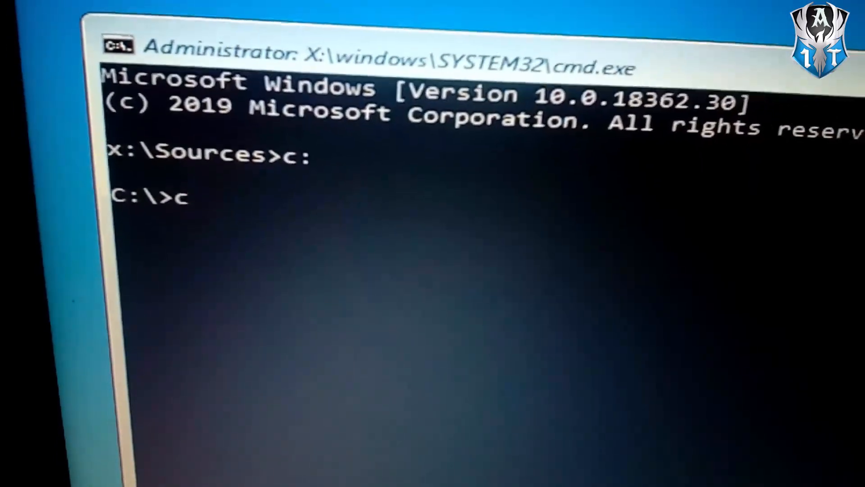
{"action": "type", "text": "d"}
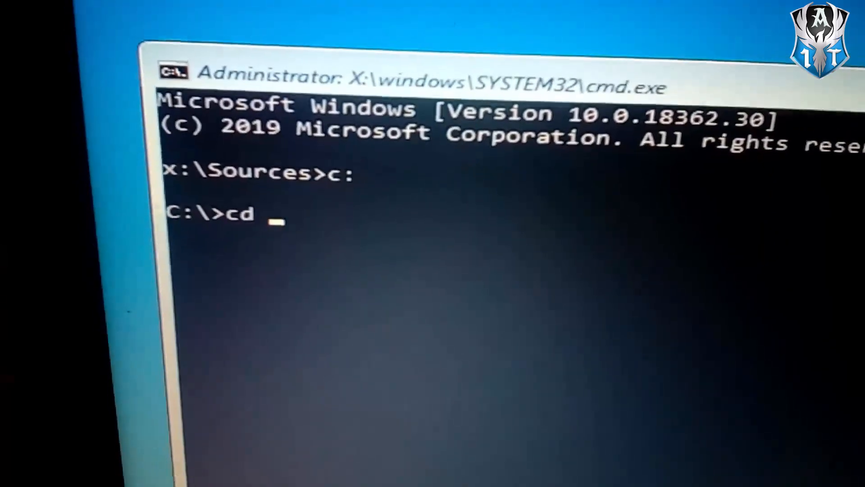
{"action": "type", "text": "w"}
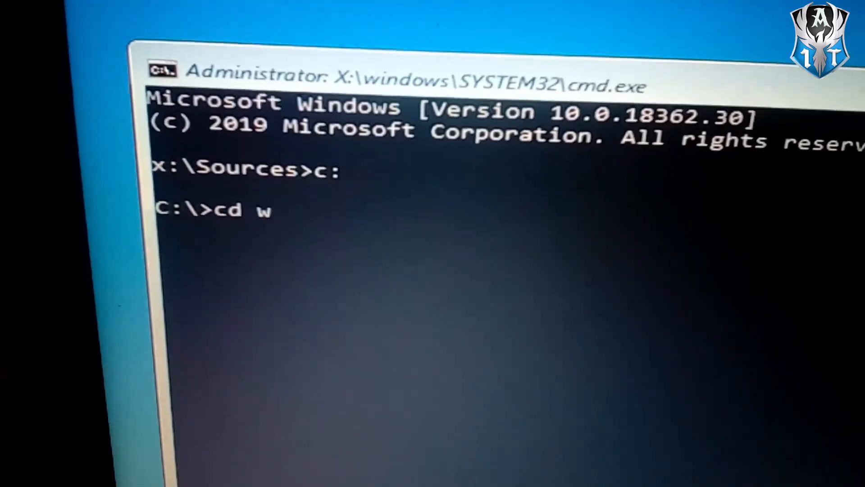
{"action": "type", "text": "in"}
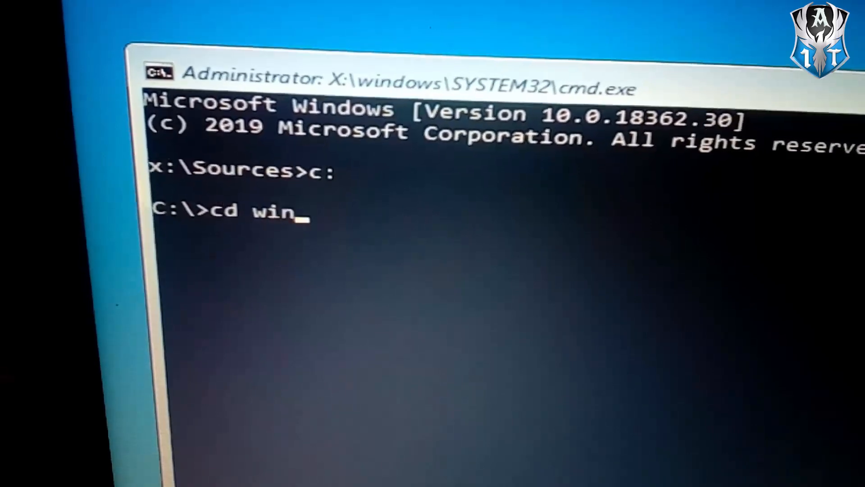
{"action": "type", "text": "do"}
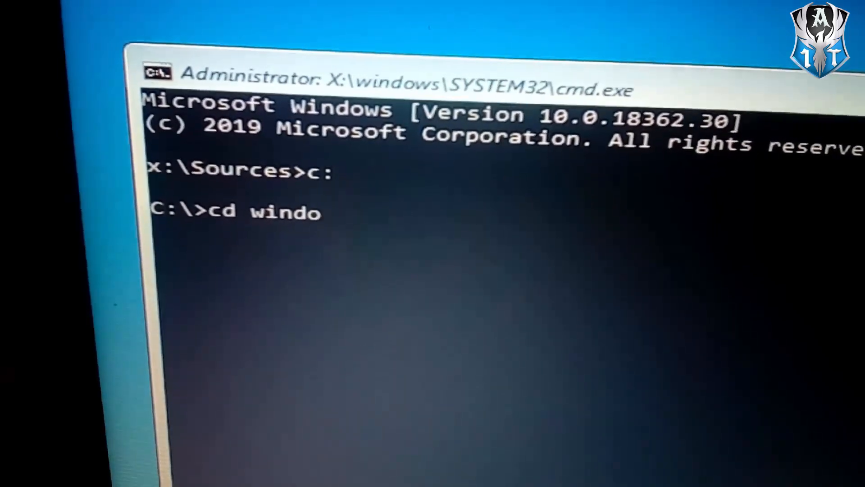
{"action": "type", "text": "ws"}
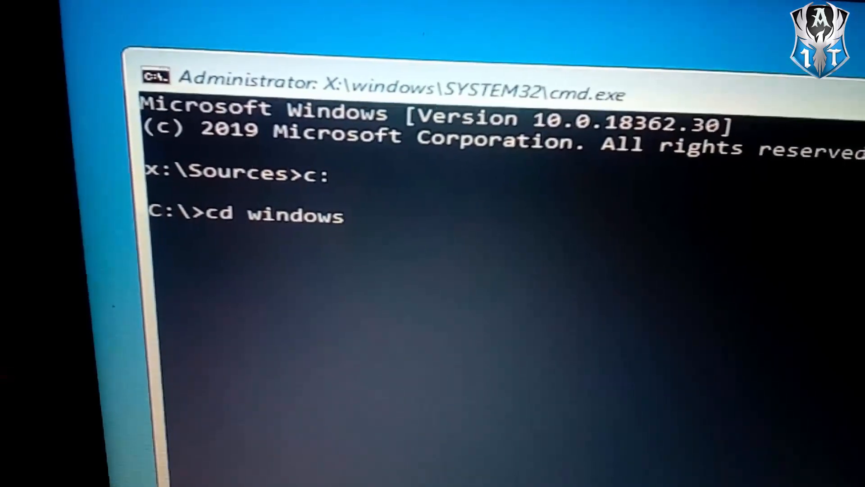
{"action": "key", "text": "enter"}
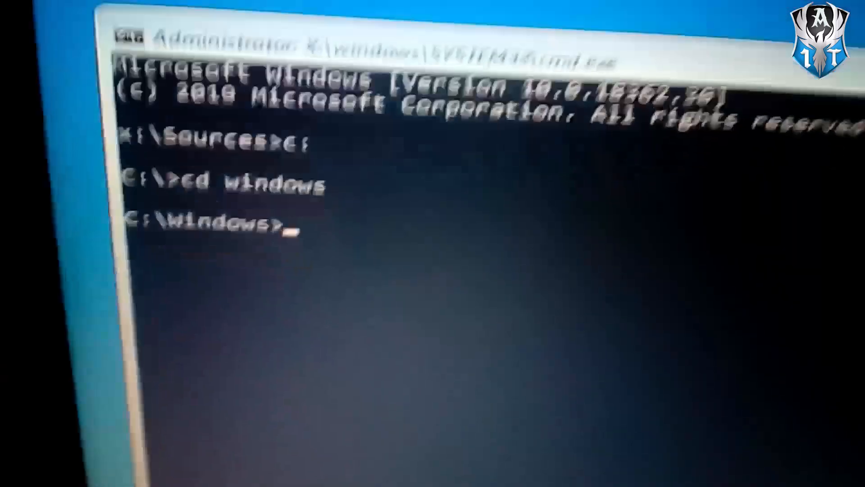
Step: Enter cd system32 to move into the System32 folder
{"action": "type", "text": "cd"}
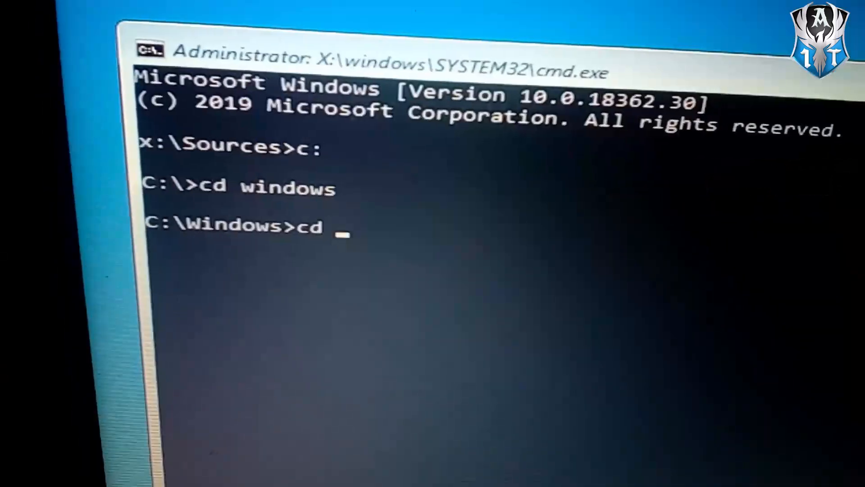
{"action": "type", "text": "s"}
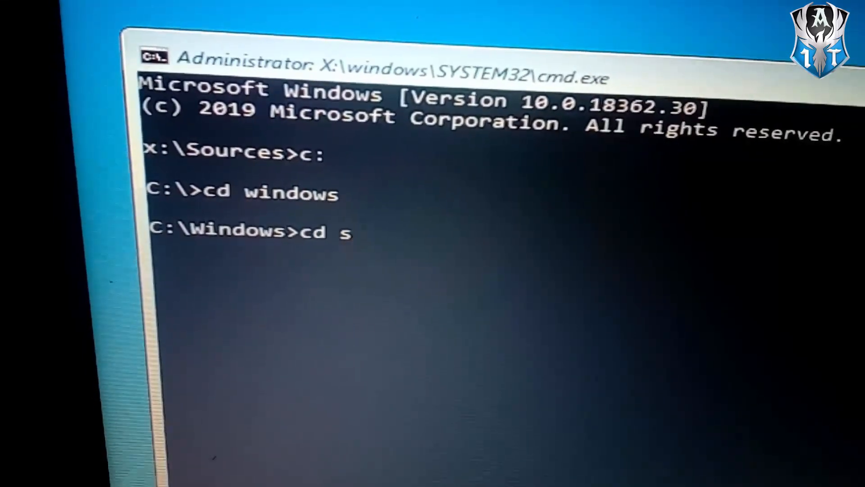
{"action": "type", "text": "yste"}
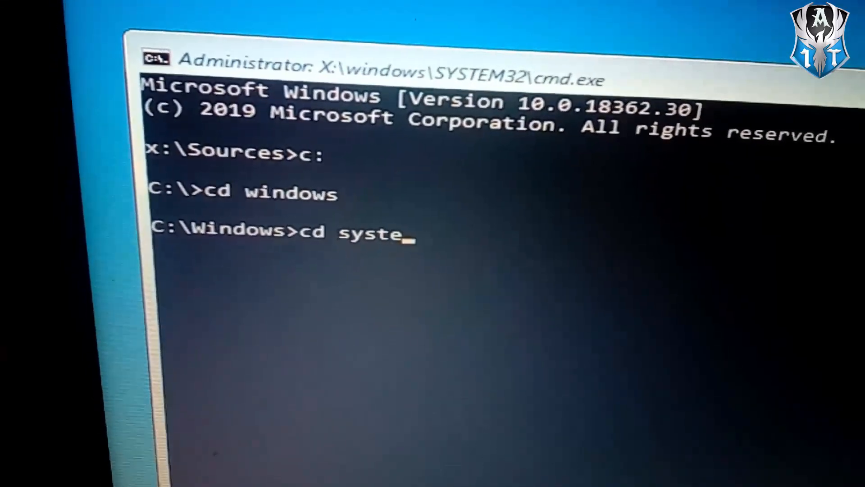
{"action": "type", "text": "m"}
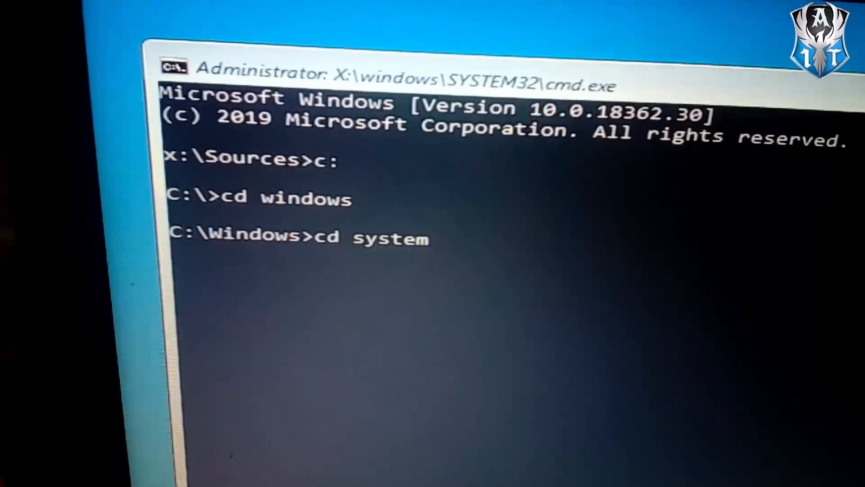
{"action": "type", "text": "32"}
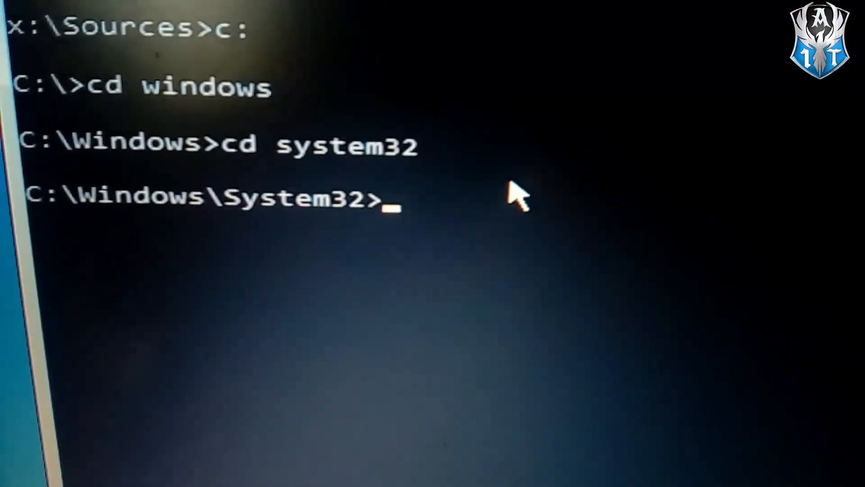
Step: Run ren utilman.exe utilman_bak.exe to back up the Utility Manager executable
{"action": "type", "text": "re"}
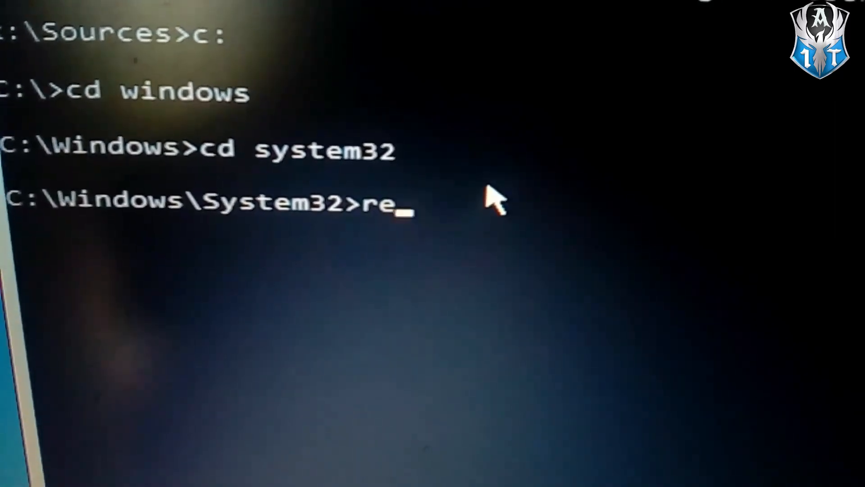
{"action": "type", "text": "n"}
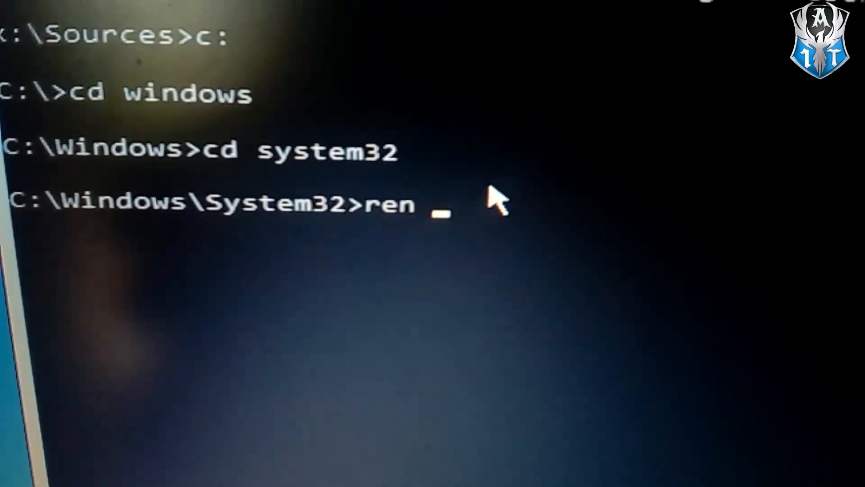
{"action": "type", "text": "ut"}
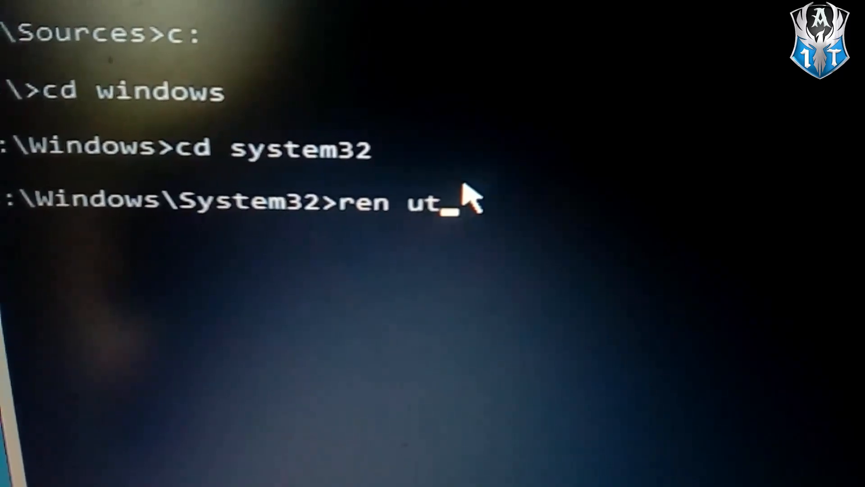
{"action": "type", "text": "il"}
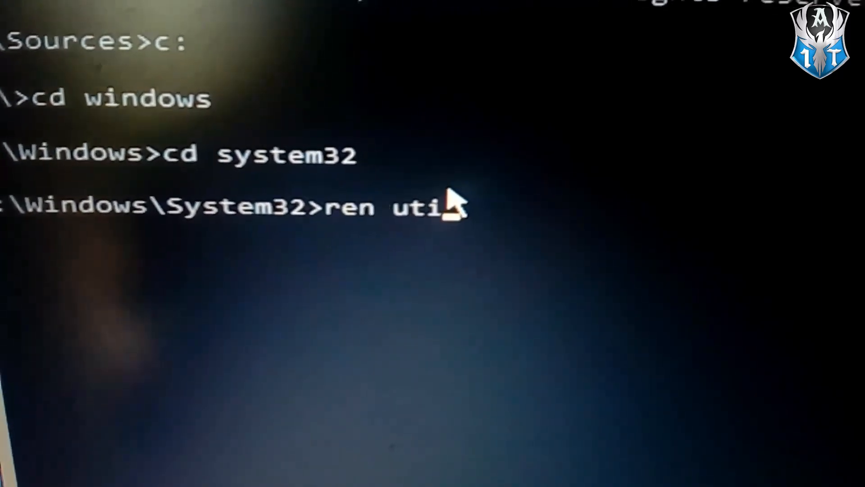
{"action": "type", "text": "lma"}
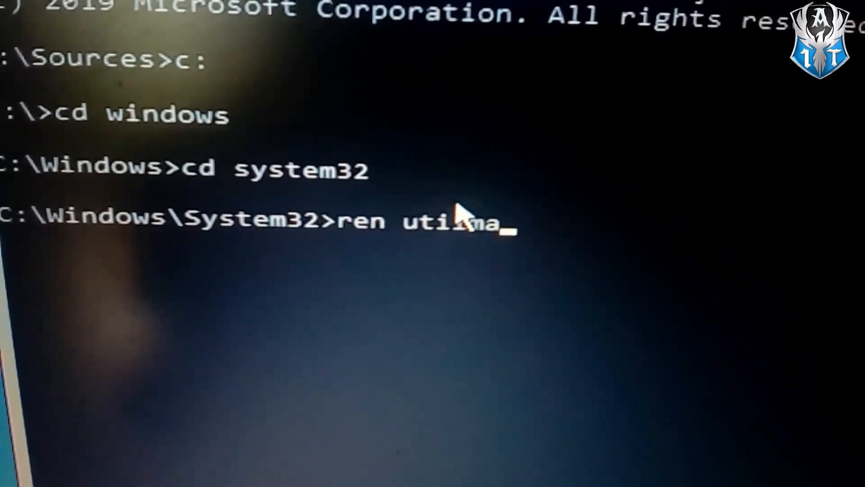
{"action": "type", "text": "n"}
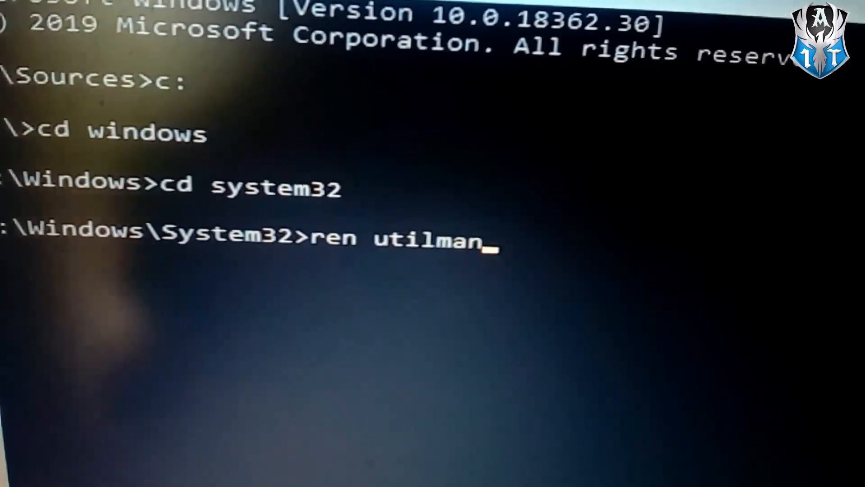
{"action": "type", "text": "."}
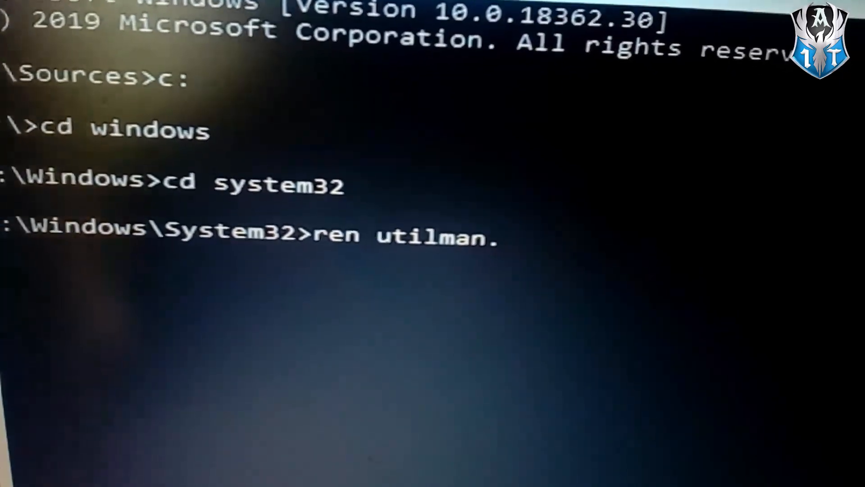
{"action": "type", "text": "exe"}
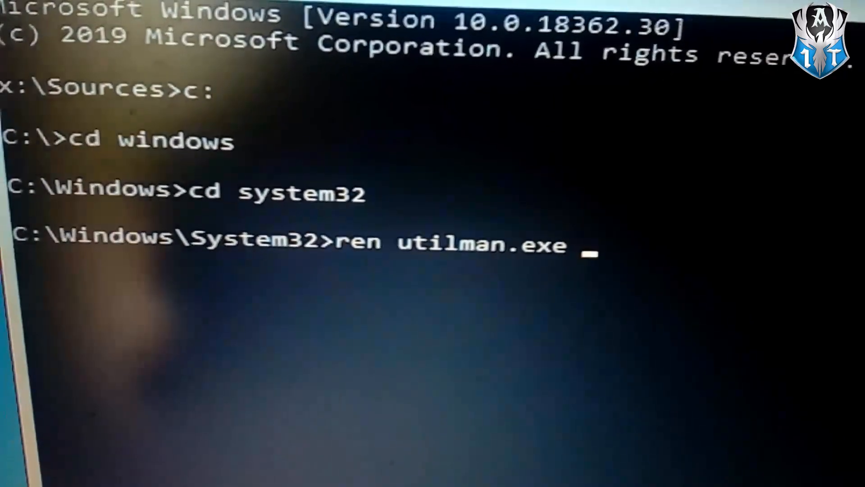
{"action": "type", "text": "ut"}
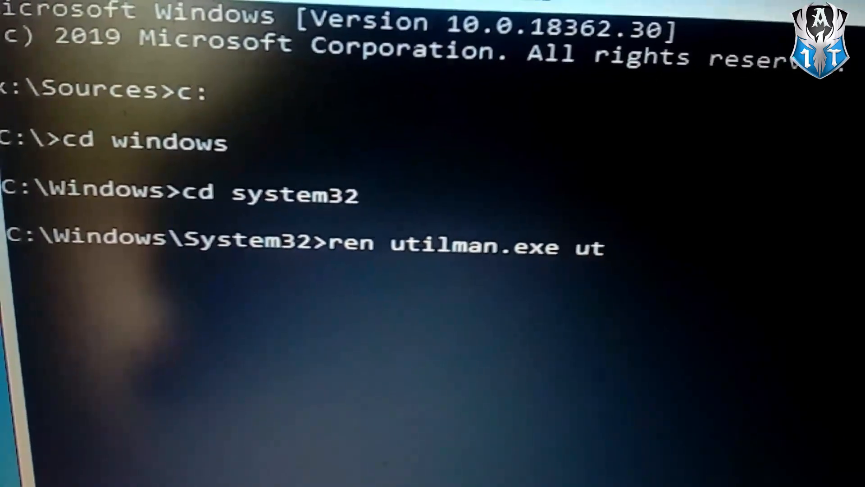
{"action": "type", "text": "il"}
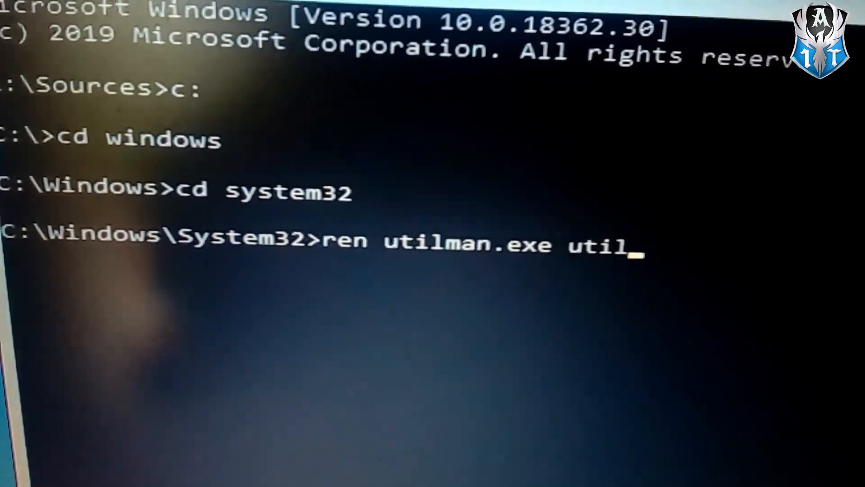
{"action": "type", "text": "man_"}
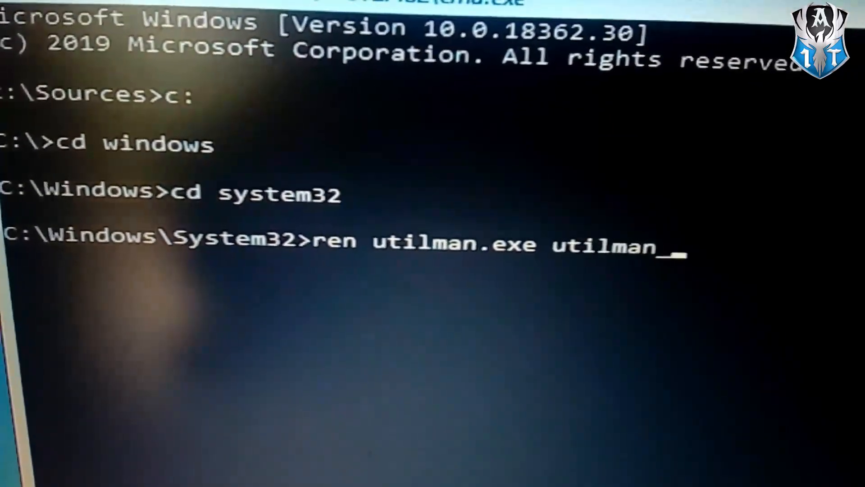
{"action": "type", "text": "bak"}
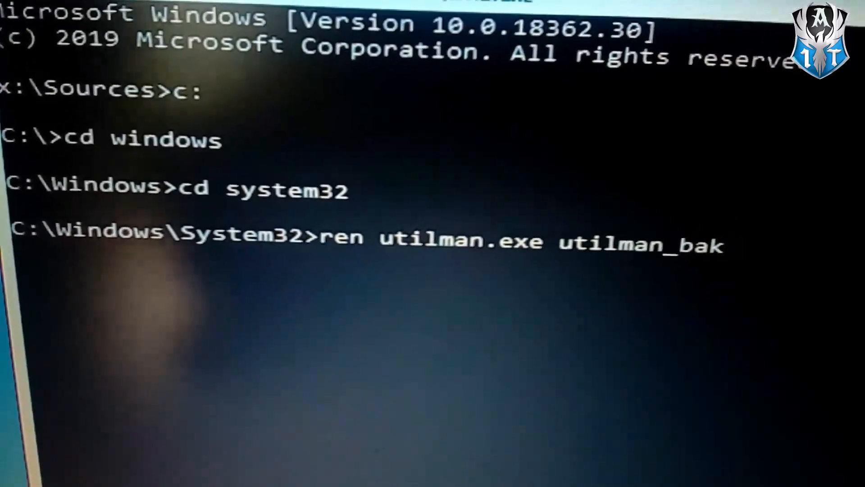
{"action": "type", "text": "."}
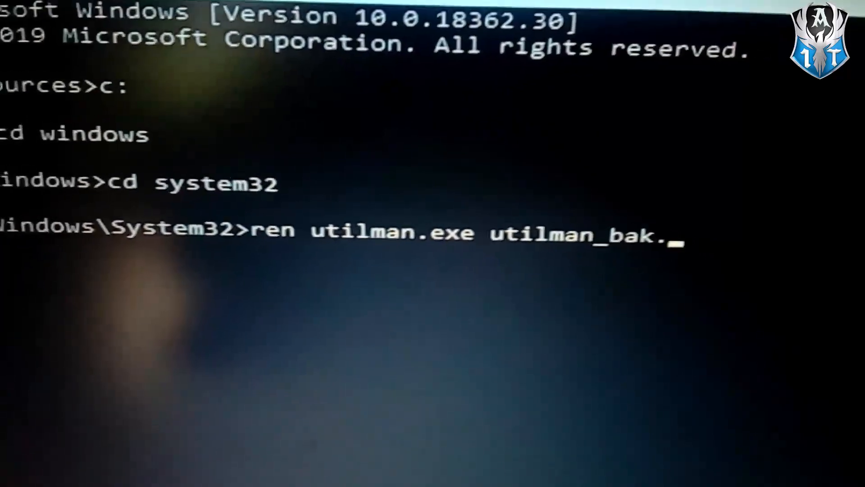
{"action": "type", "text": "exe"}
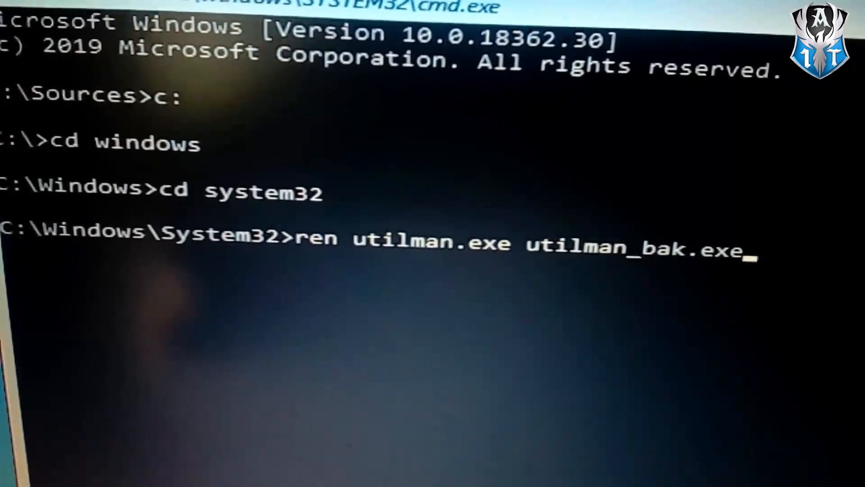
{"action": "key", "text": "Enter"}
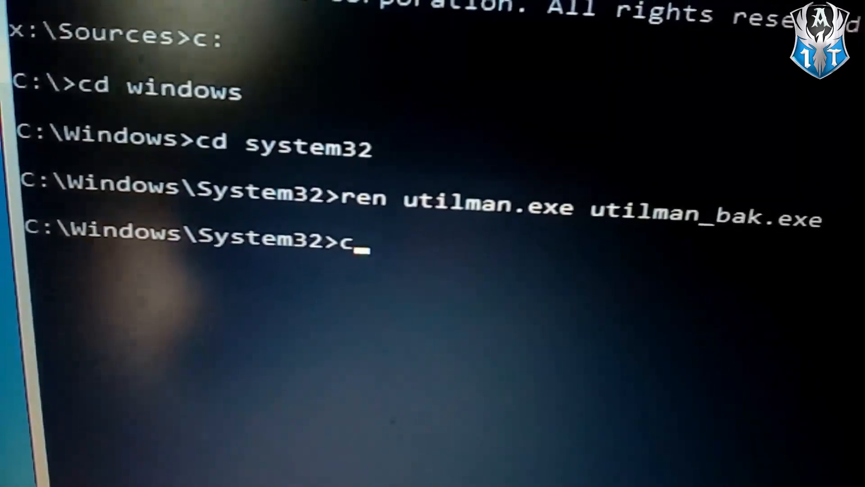
Step: Enter copy cmd.exe utilman.exe to replace Utility Manager with cmd.exe
{"action": "type", "text": "opy"}
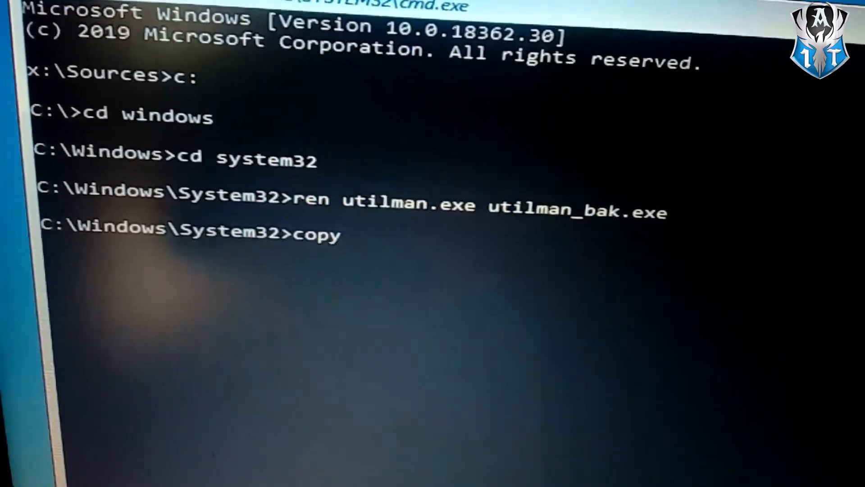
{"action": "type", "text": "cmd.exe"}
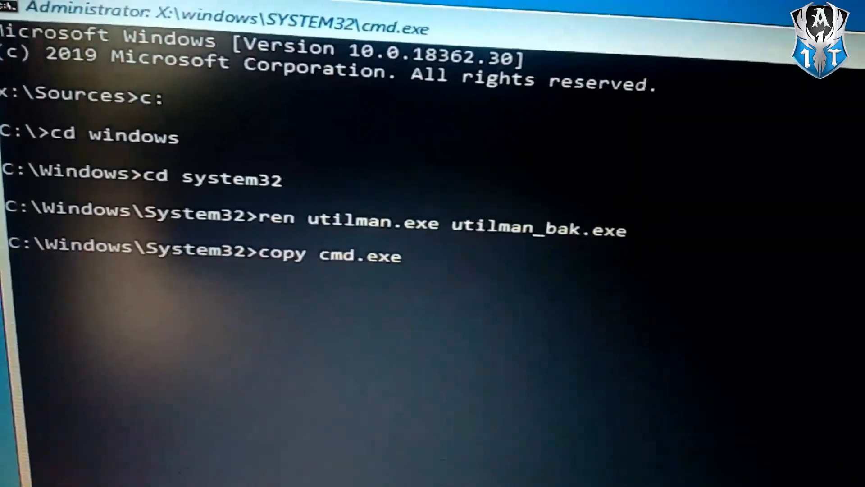
{"action": "type", "text": "u"}
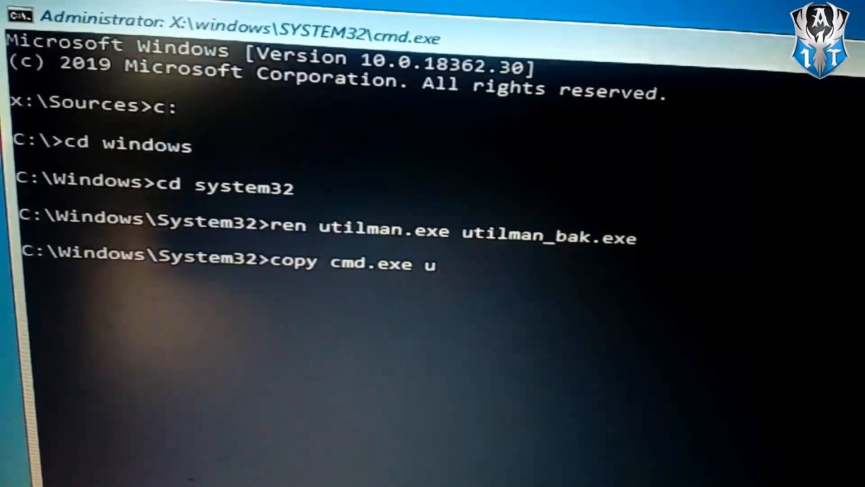
{"action": "type", "text": "ti"}
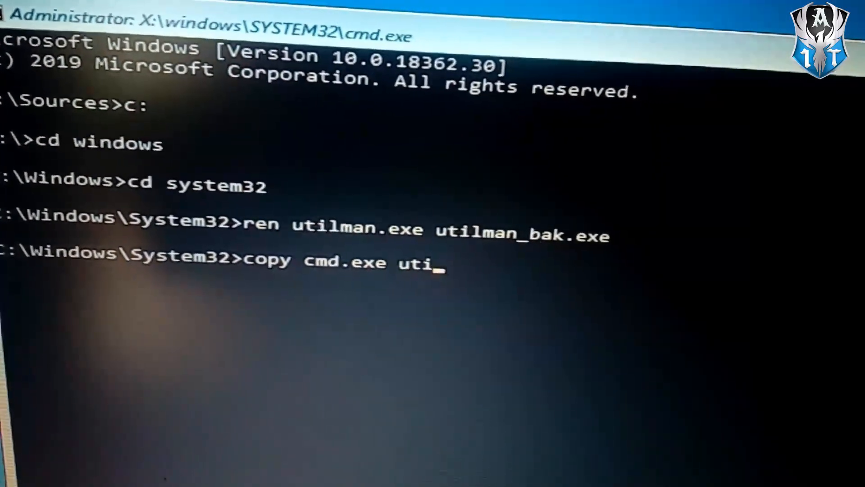
{"action": "type", "text": "lm"}
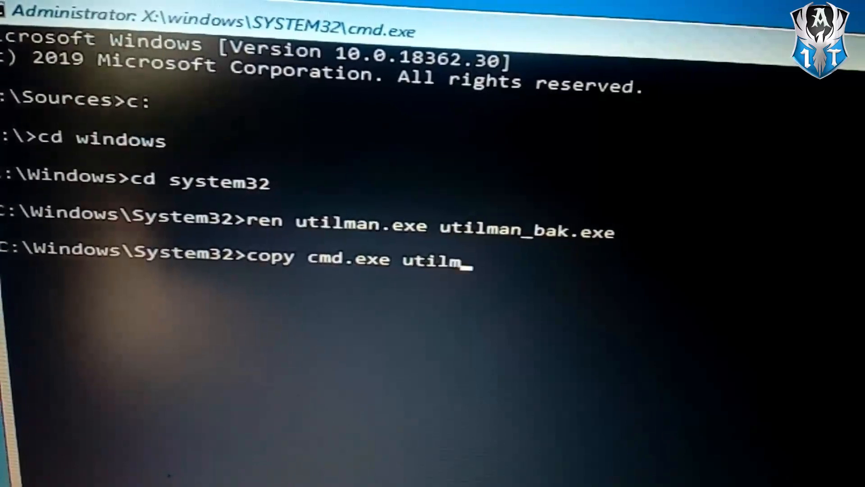
{"action": "type", "text": "an"}
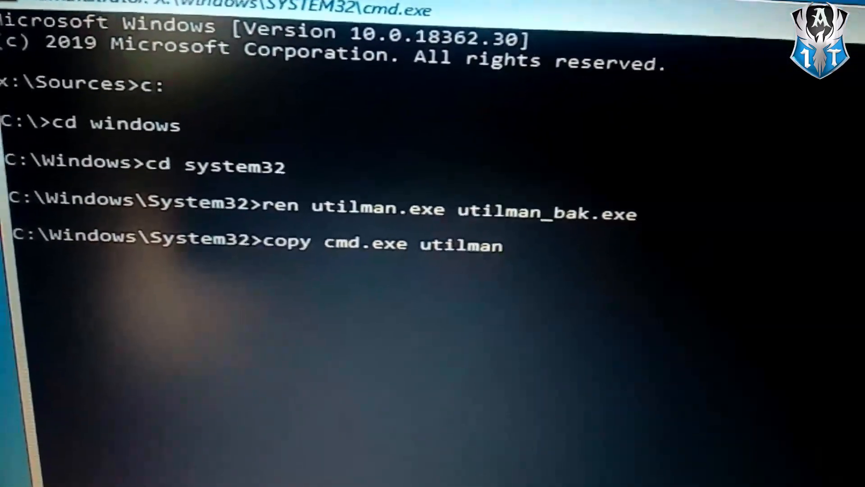
{"action": "type", "text": ".exe"}
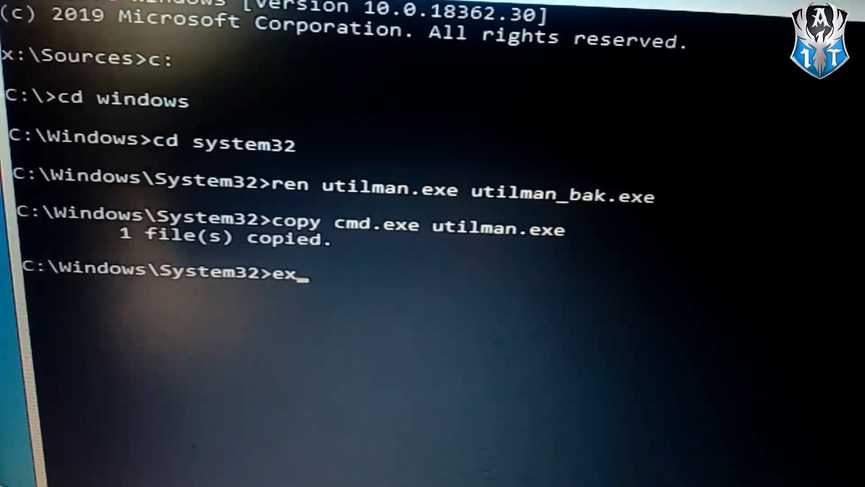
Step: Run exit to leave the recovery Command Prompt
{"action": "type", "text": "it"}
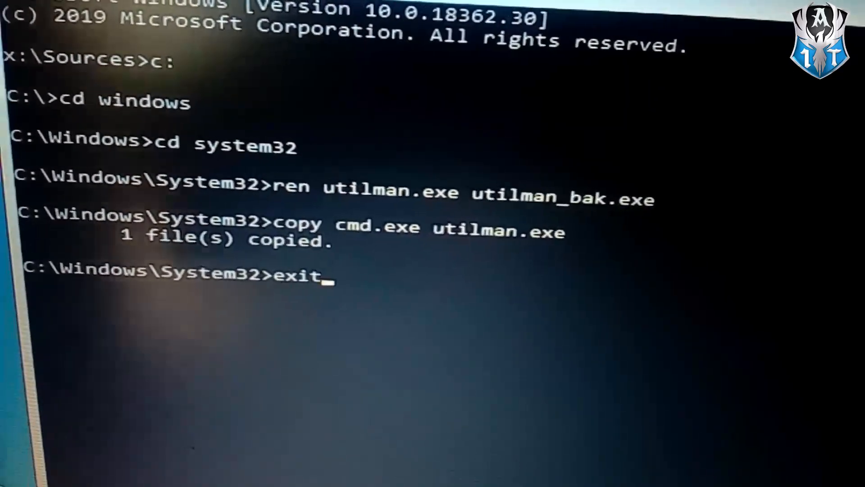
{"action": "key", "text": "enter"}
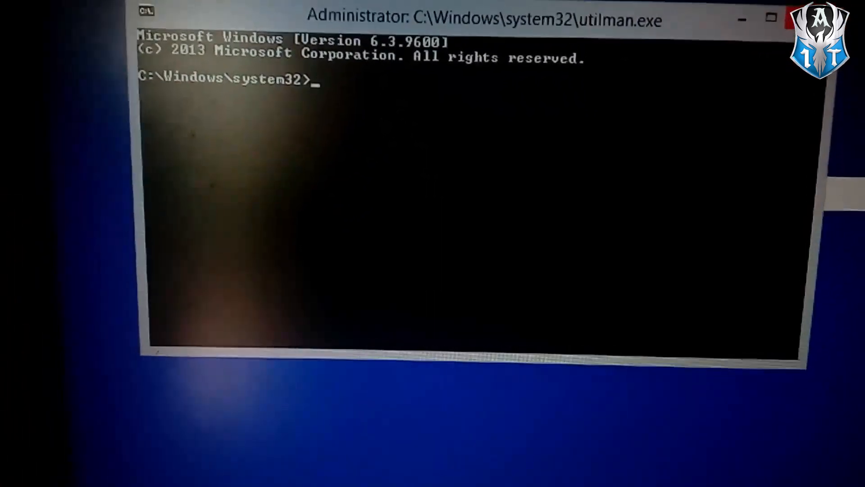
Step: Run control userpasswords2 from the lock-screen Command Prompt
{"action": "type", "text": "contr"}
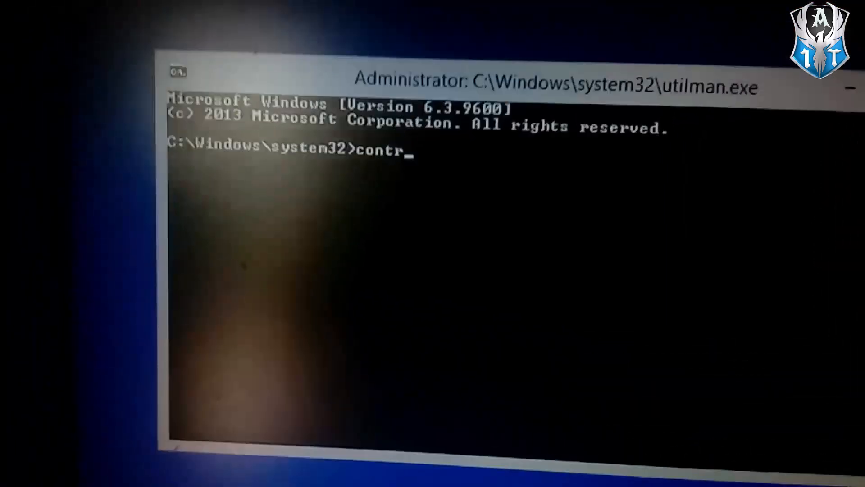
{"action": "type", "text": "ol"}
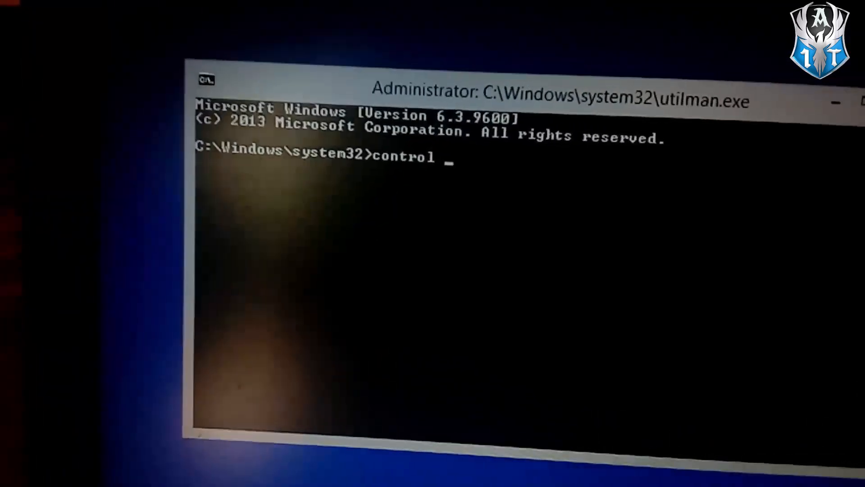
{"action": "type", "text": "u"}
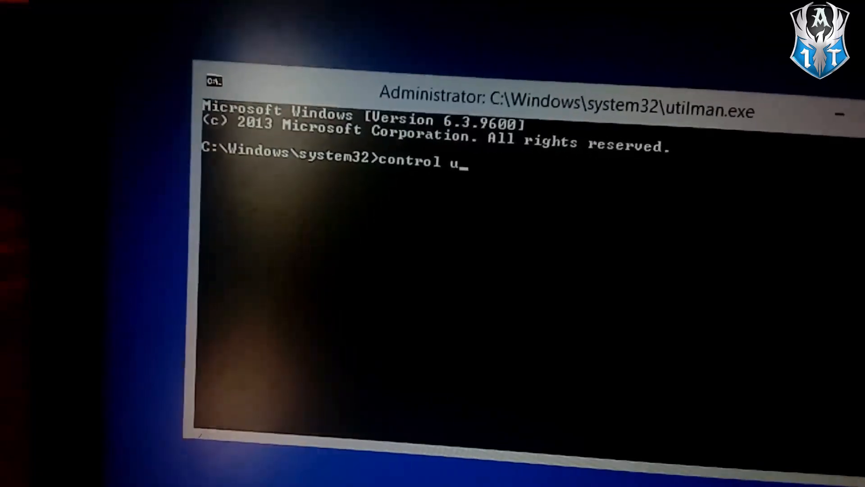
{"action": "type", "text": "r"}
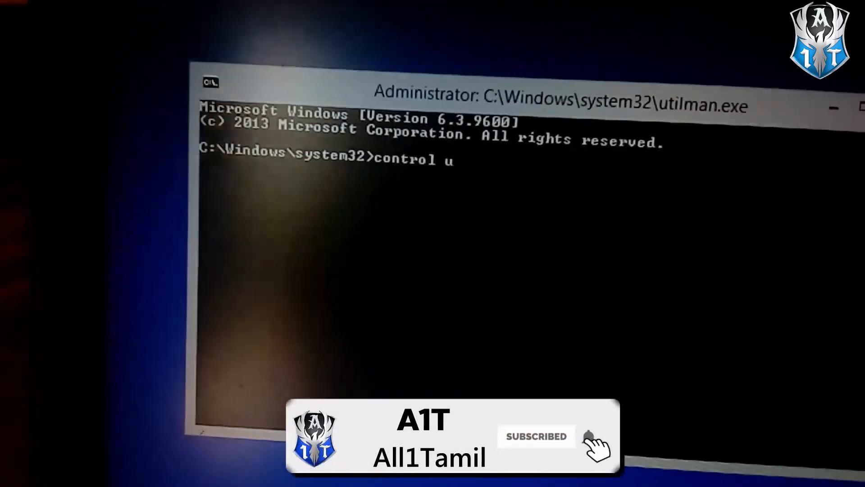
{"action": "type", "text": "ser"}
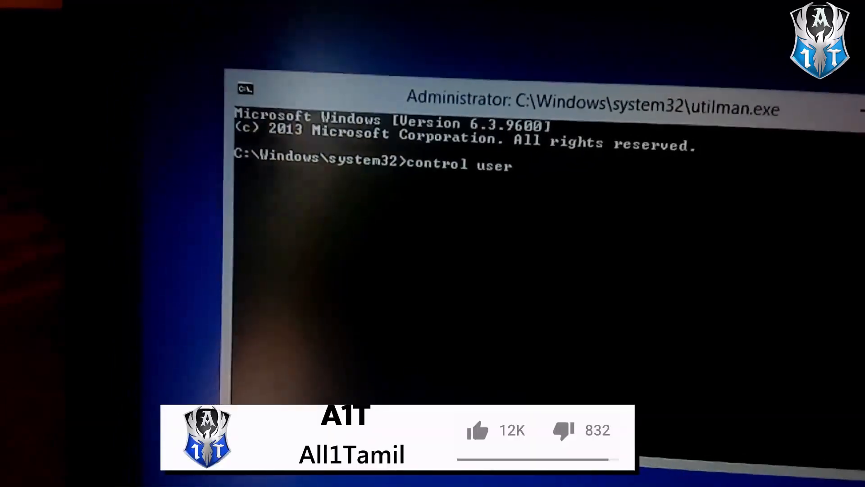
{"action": "type", "text": "pa"}
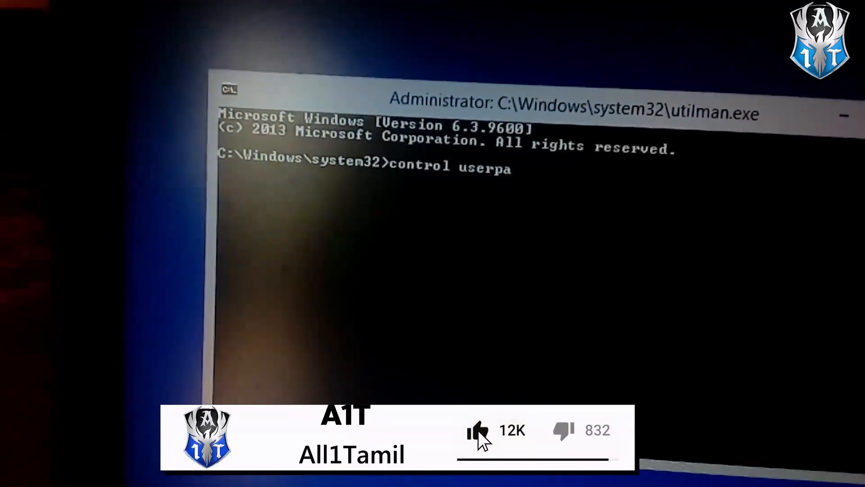
{"action": "type", "text": "ssword"}
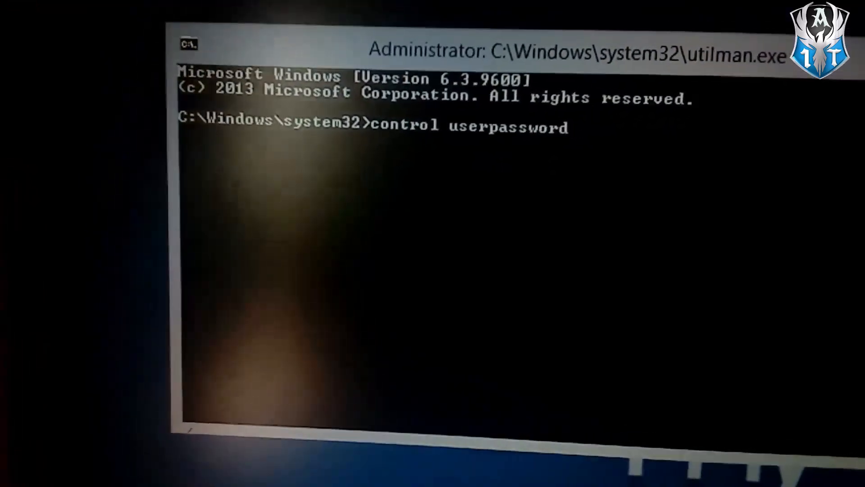
{"action": "type", "text": "s"}
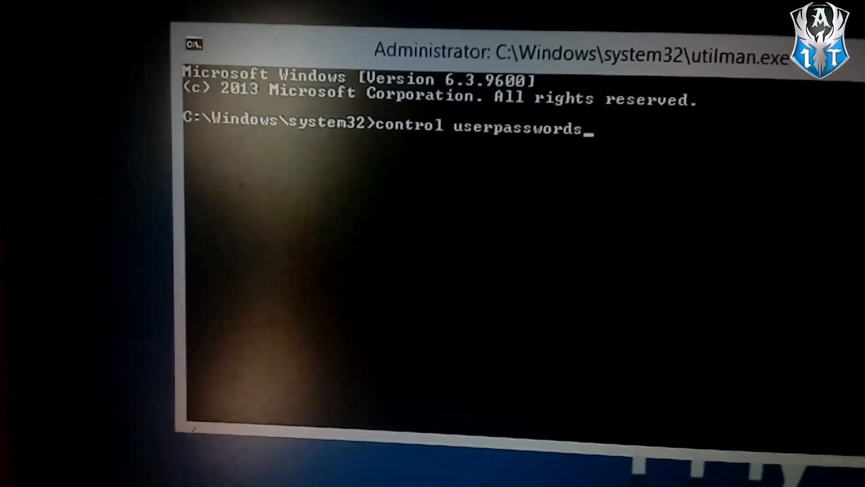
{"action": "type", "text": "2"}
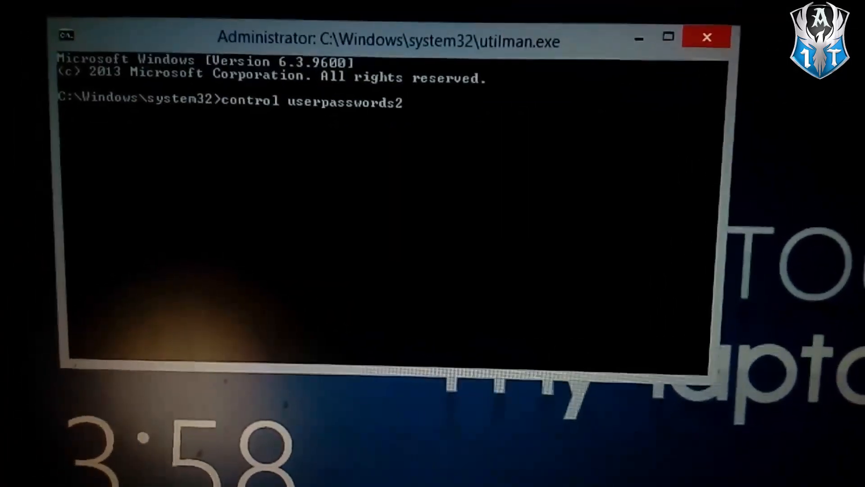
{"action": "key", "text": "Enter"}
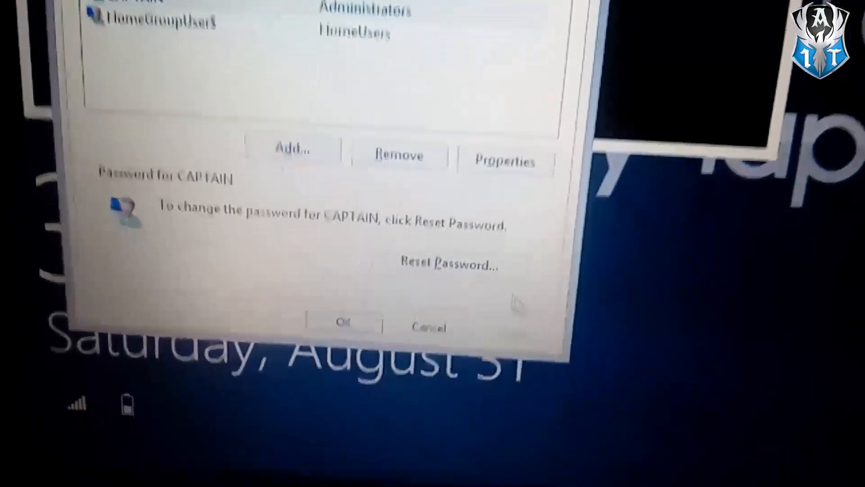
Step: Use Reset Password for CAPTAIN, entering the new password twice and confirming
{"action": "left_click", "coordinate": [450, 265]}
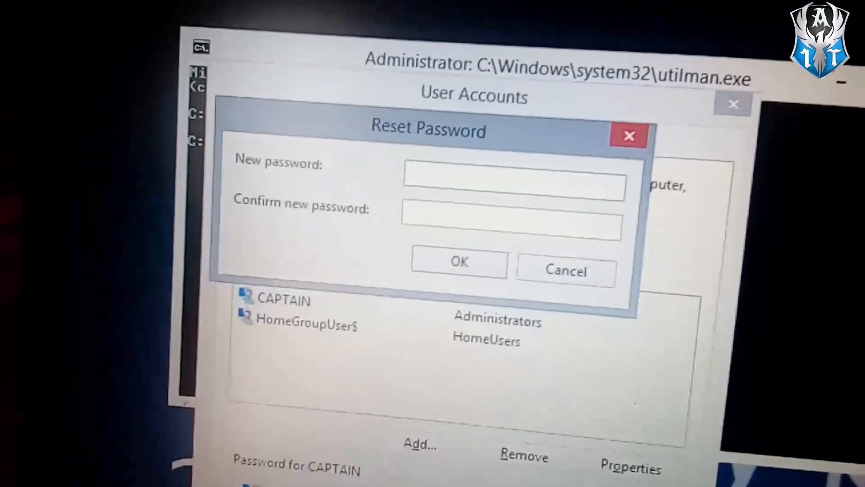
{"action": "type", "text": "••••"}
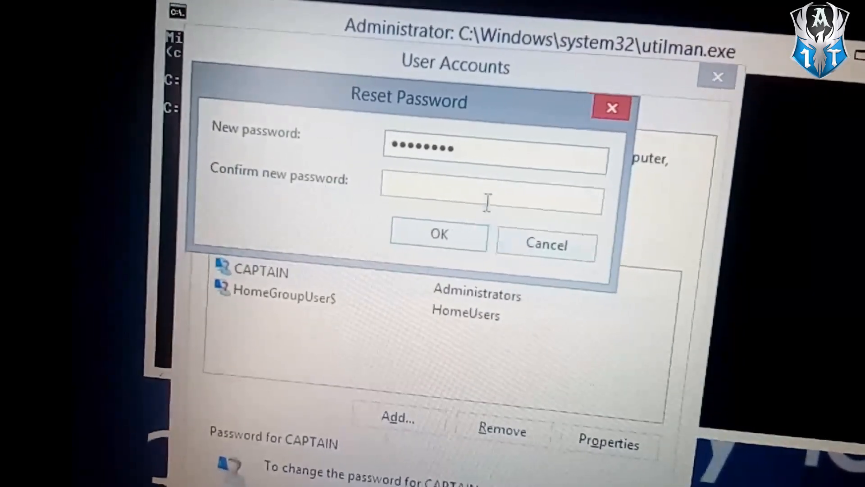
{"action": "type", "text": "••"}
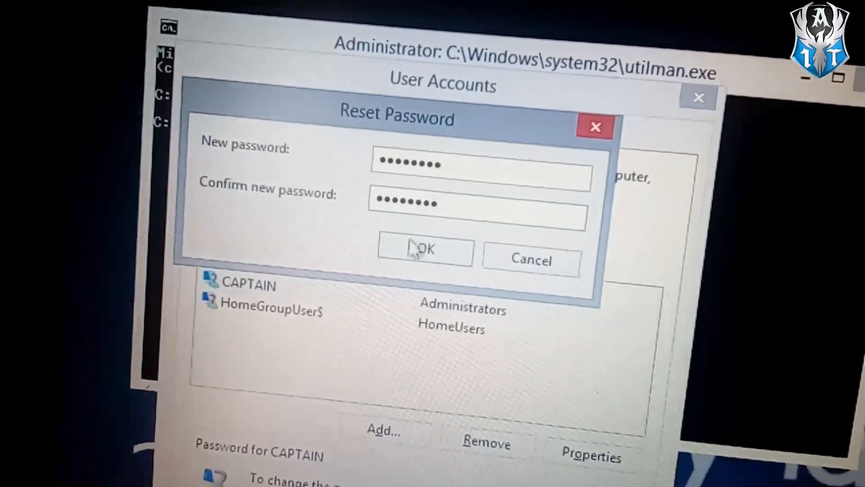
{"action": "left_click", "coordinate": [424, 249]}
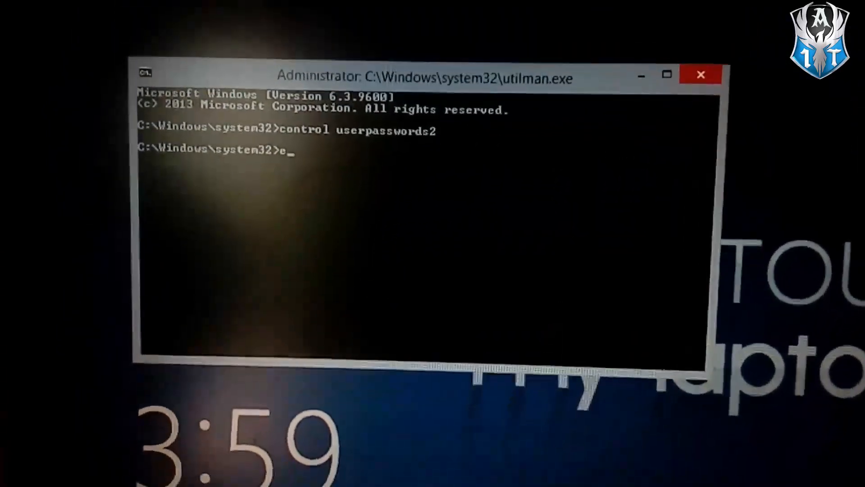
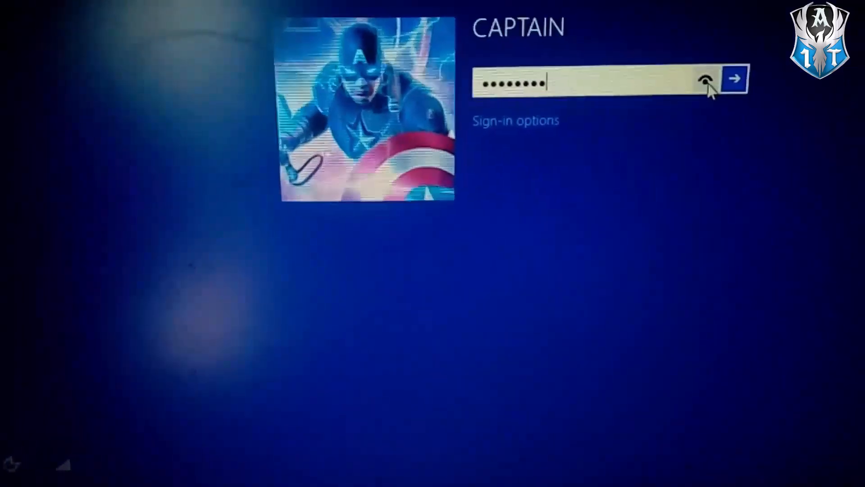
{"action": "left_click", "coordinate": [706, 80]}
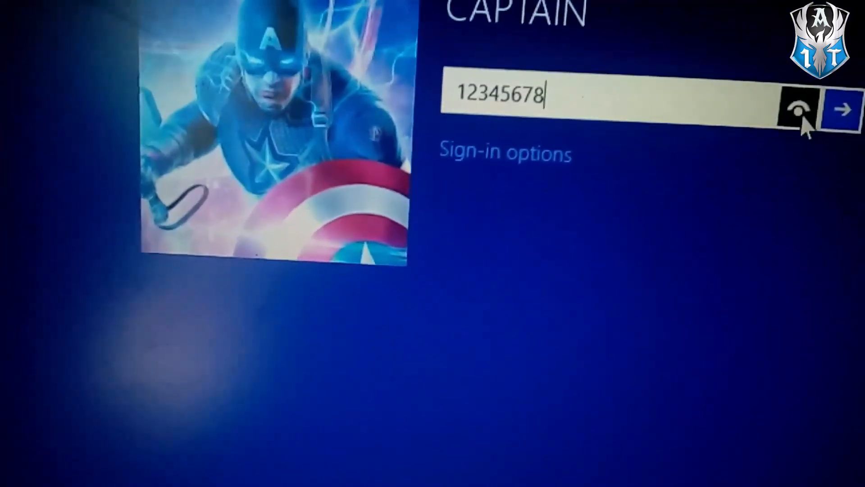
{"action": "left_click", "coordinate": [794, 107]}
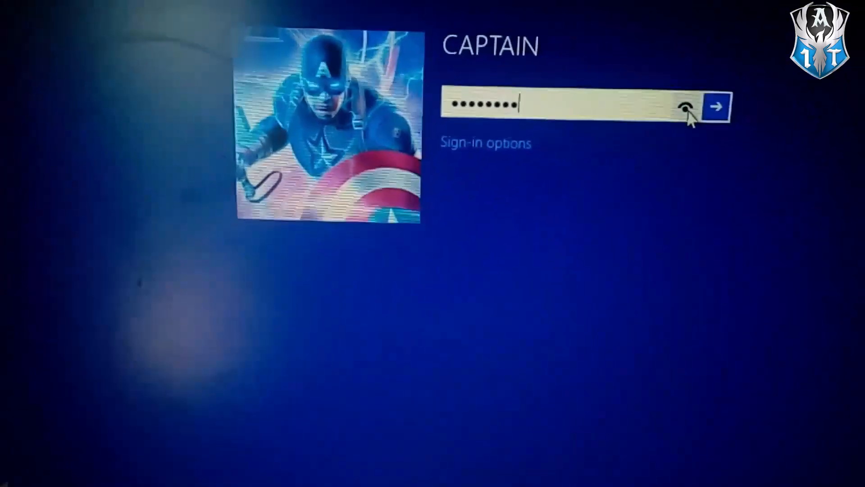
{"action": "left_click", "coordinate": [716, 107]}
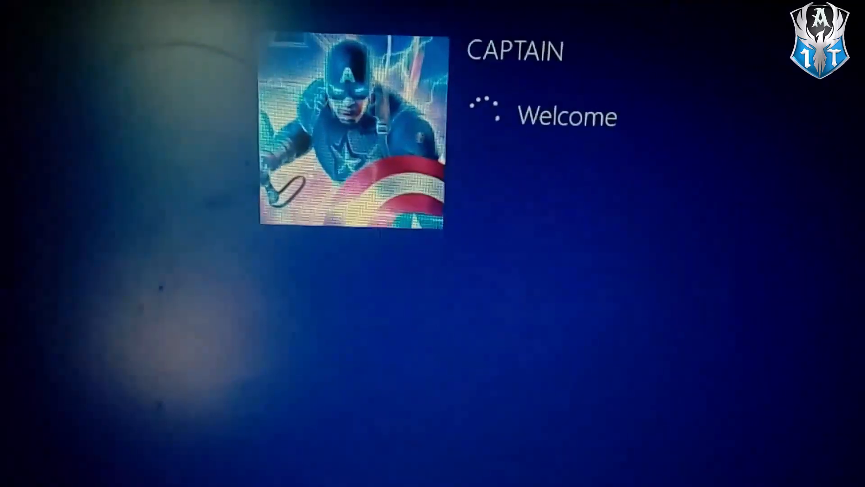